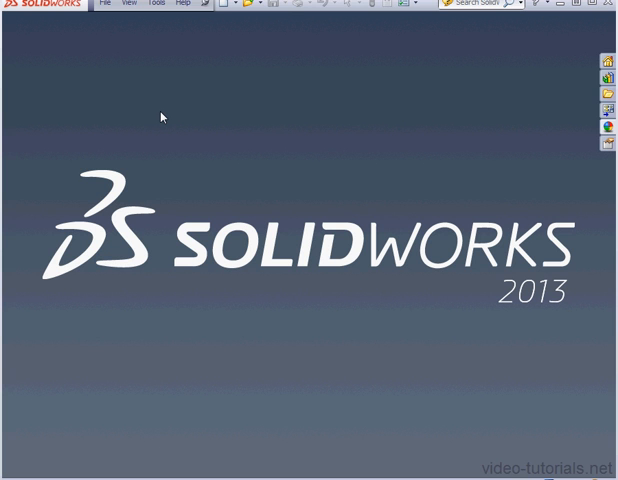
mouse_move(160, 112)
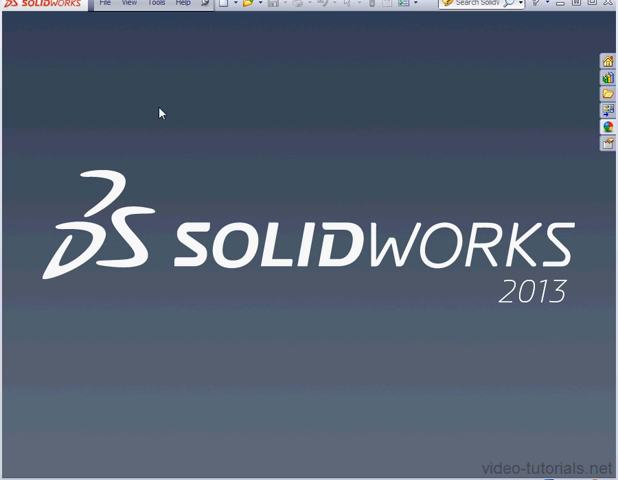
mouse_move(156, 112)
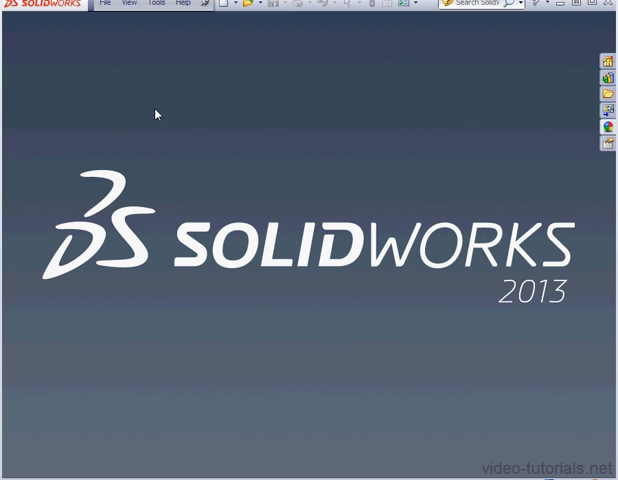
mouse_move(250, 52)
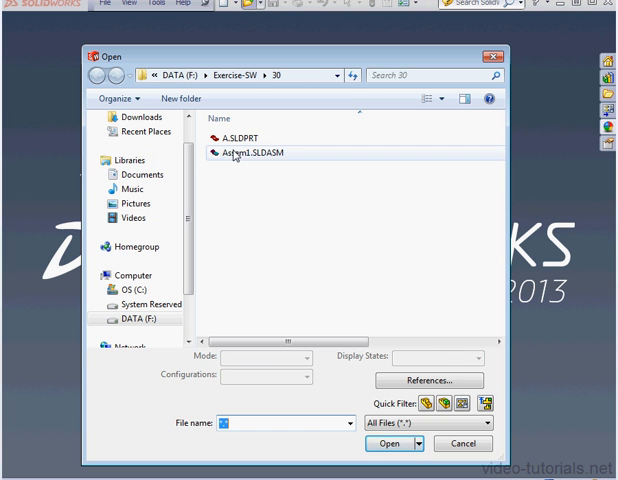
Open Assem1.SLDASM from exercise folder 30
click(258, 152)
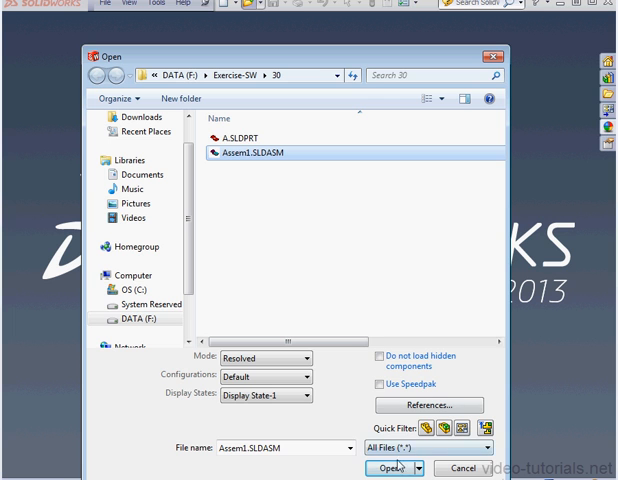
click(394, 468)
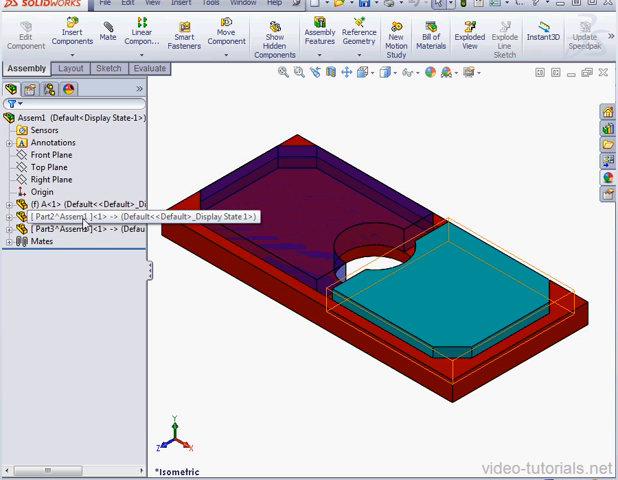
Review Part2's external references to Assem1 and begin editing Part2 in context
right_click(60, 226)
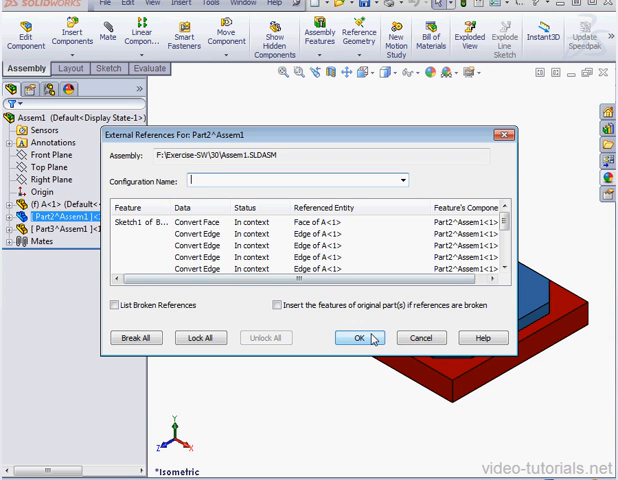
click(350, 336)
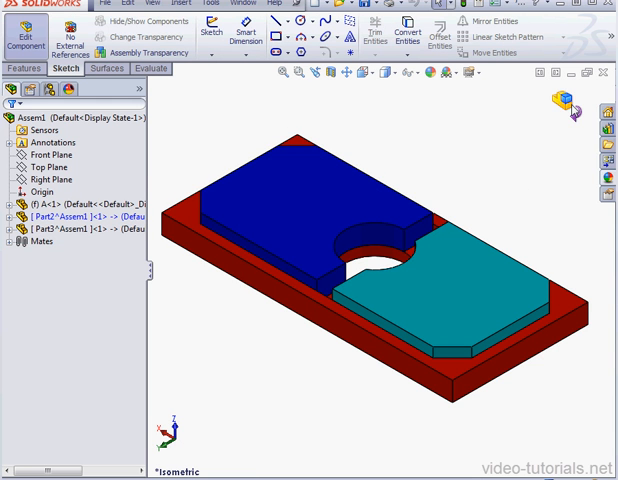
Close the assembly, saving all modified documents
click(34, 68)
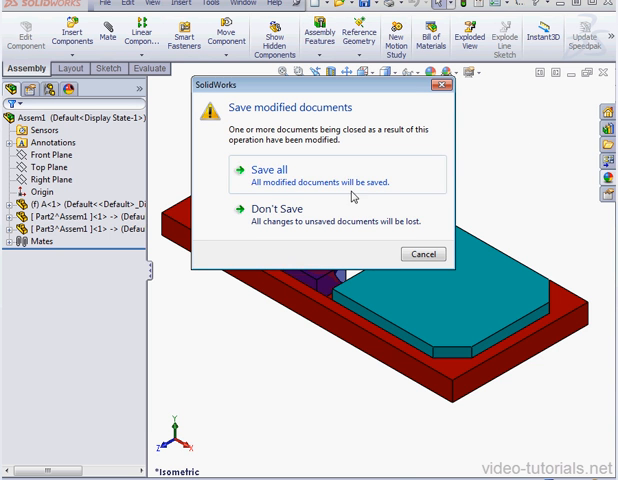
click(280, 208)
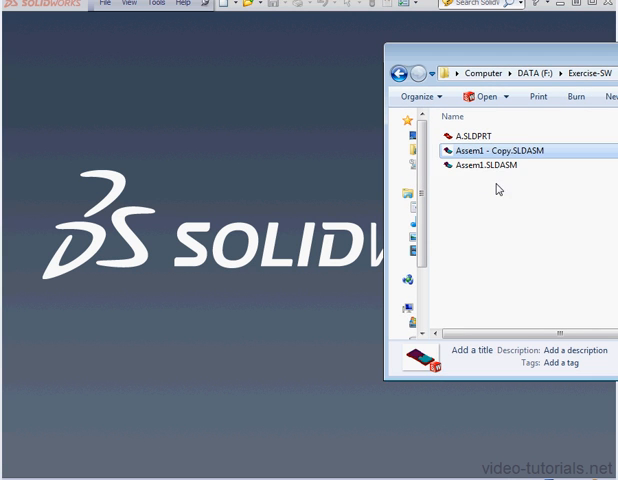
Rename 'Assem1 - Copy.SLDASM' to Assem2.SLDASM and open it in SolidWorks
click(490, 150)
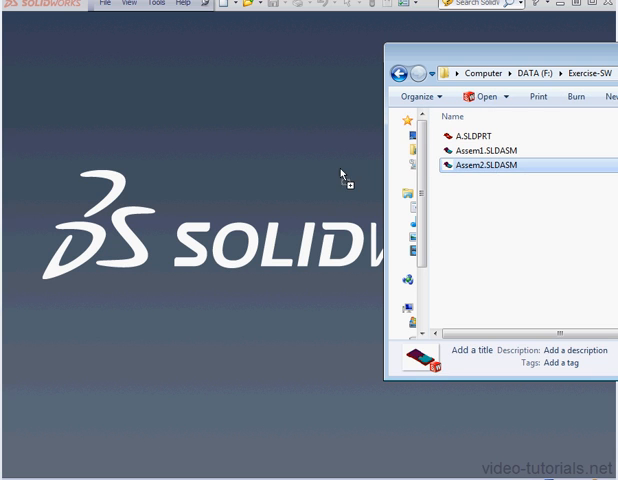
double_click(484, 164)
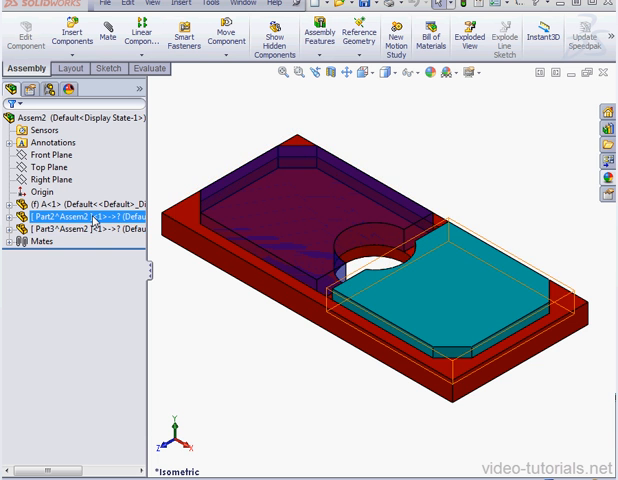
click(60, 230)
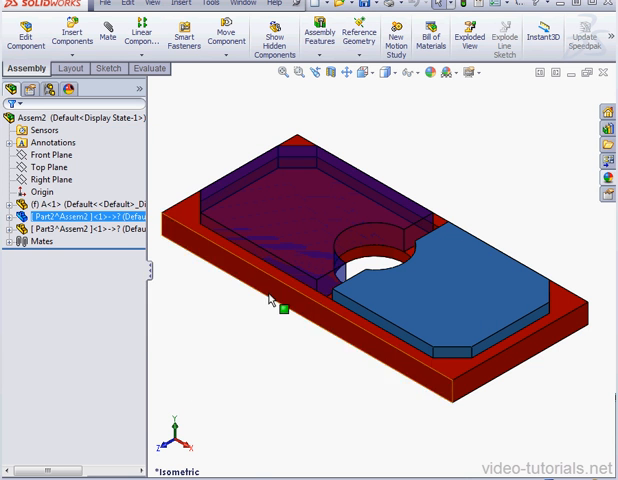
right_click(76, 216)
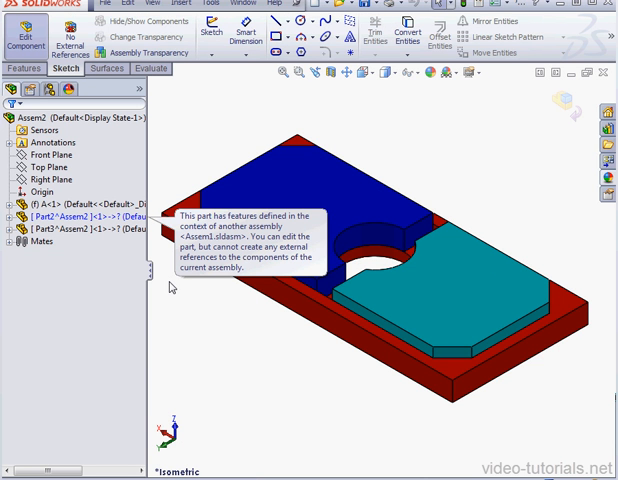
mouse_move(170, 292)
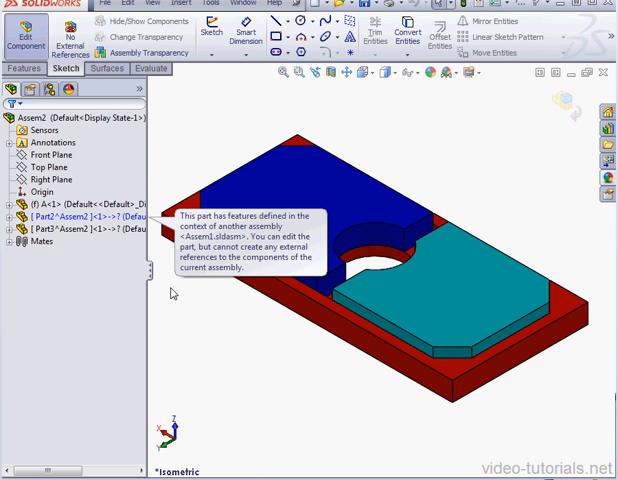
mouse_move(168, 288)
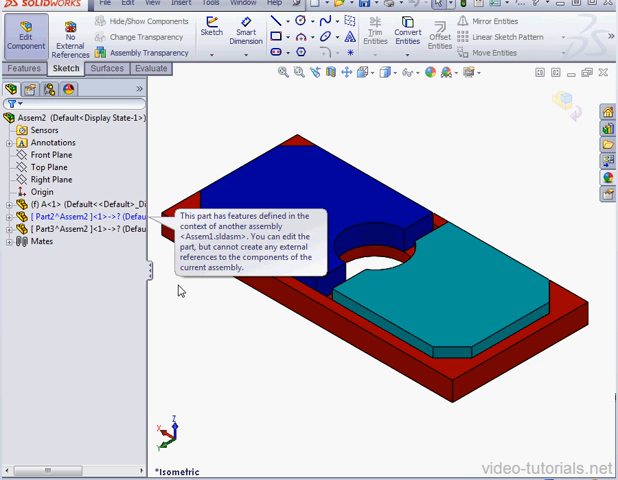
mouse_move(184, 292)
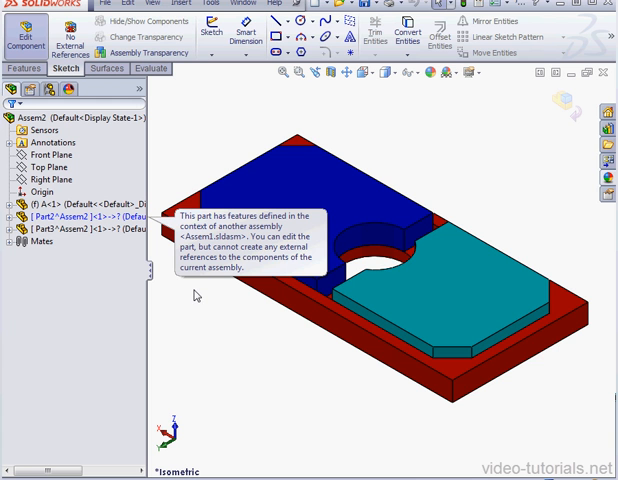
mouse_move(328, 336)
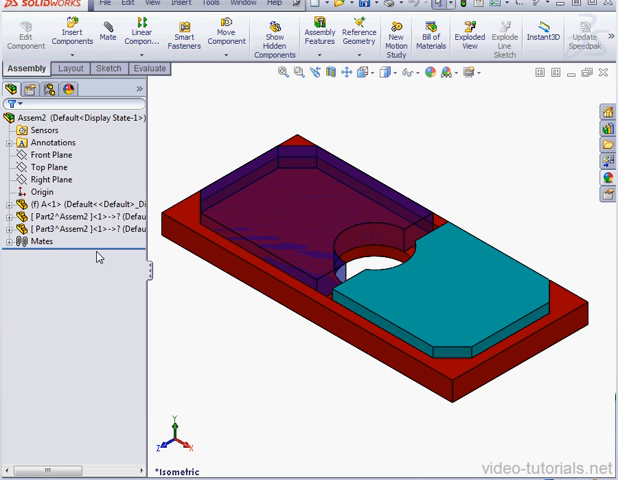
Review Part2's external references to Assem1 from Assem2, leave them unbroken, and close Assem2
right_click(60, 216)
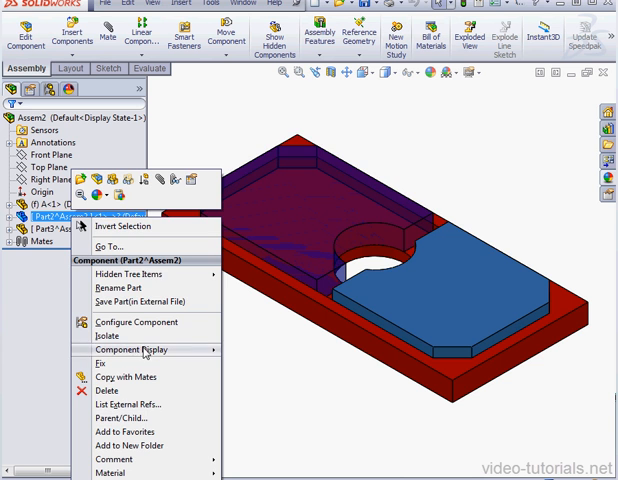
click(122, 392)
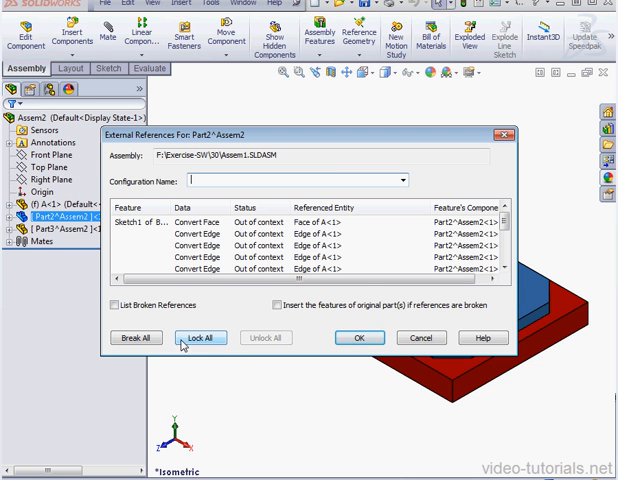
click(136, 336)
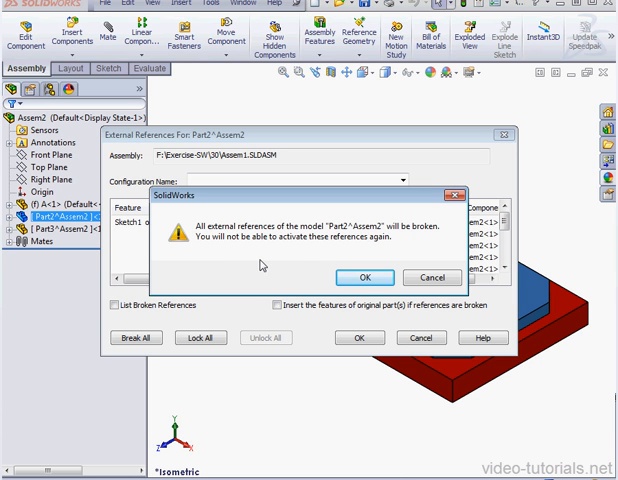
mouse_move(260, 264)
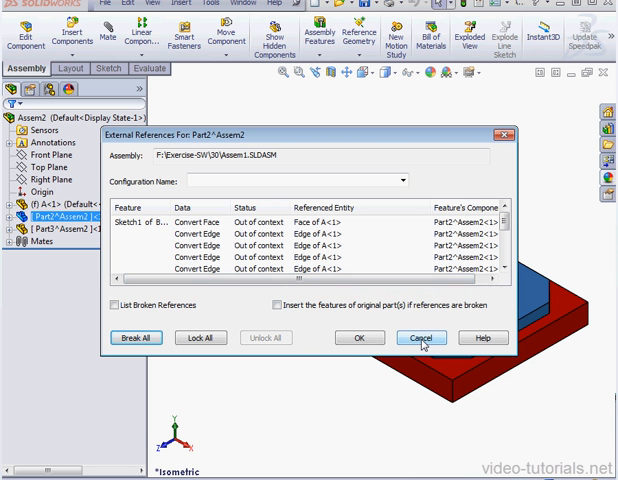
click(420, 336)
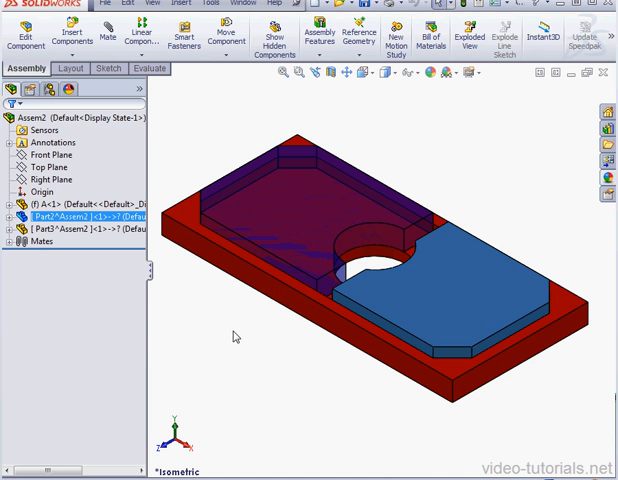
mouse_move(596, 104)
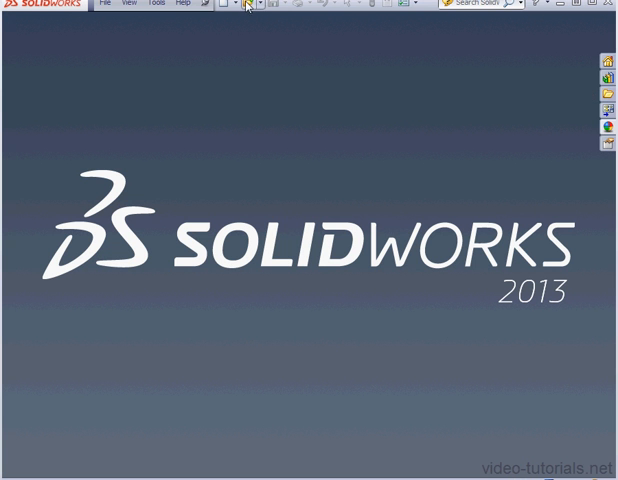
Reopen Assem1.SLDASM from the exercise folder
click(232, 4)
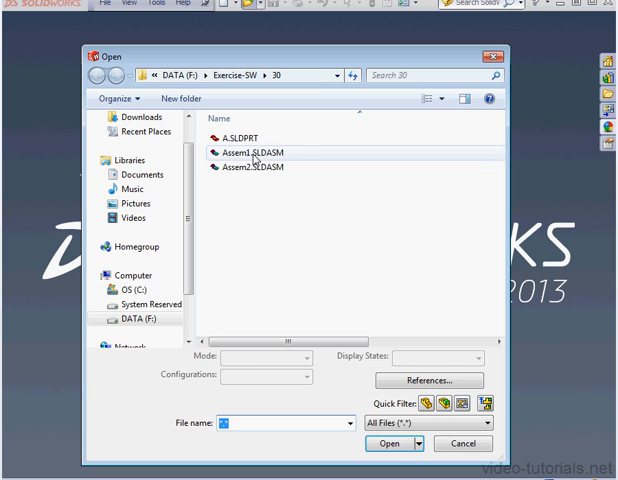
click(464, 444)
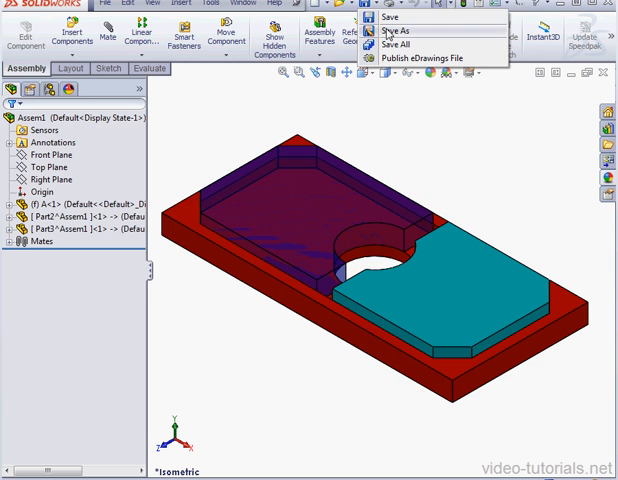
Save a copy as Assem3 with its referenced parts via Save as copy, keeping originals unaffected
click(384, 32)
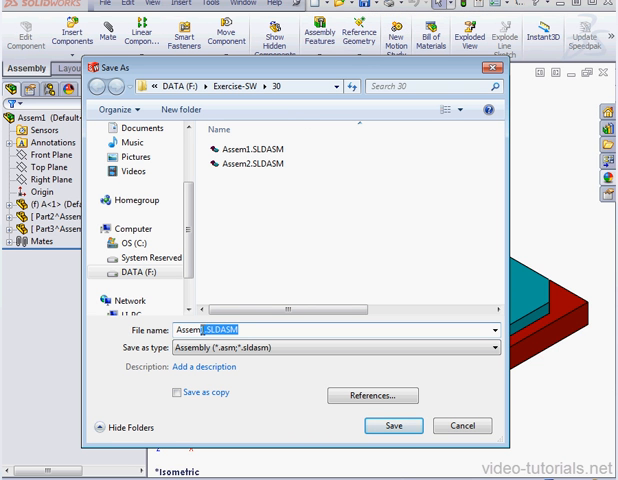
text(Assem3)
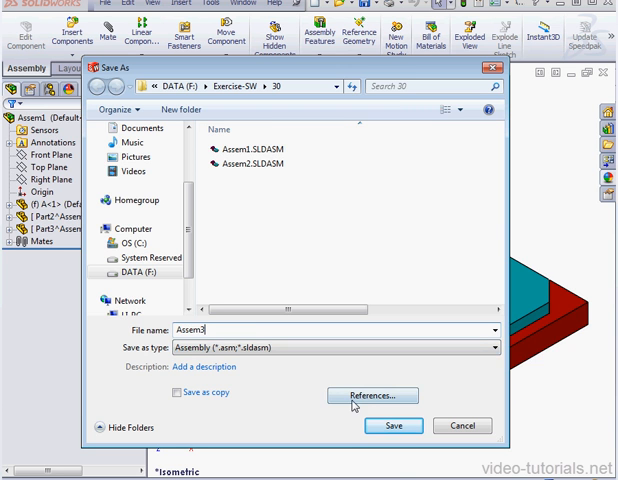
click(370, 396)
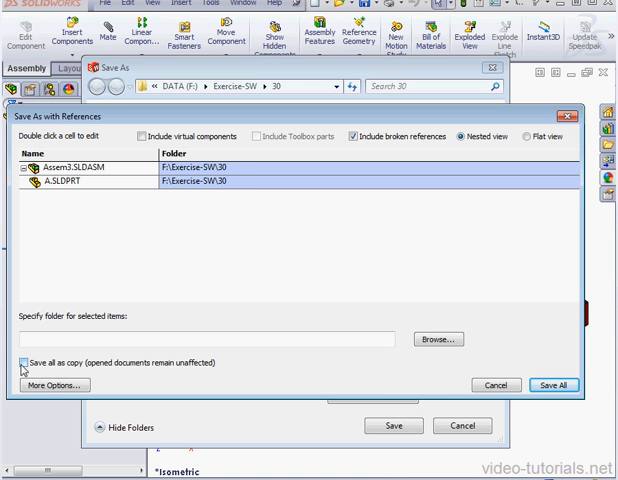
click(24, 362)
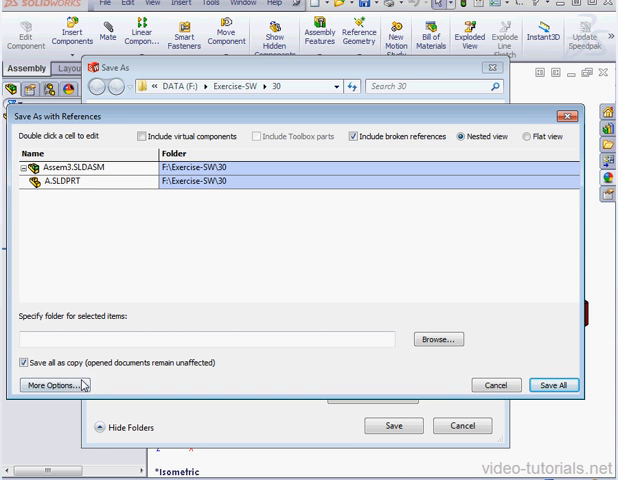
click(52, 384)
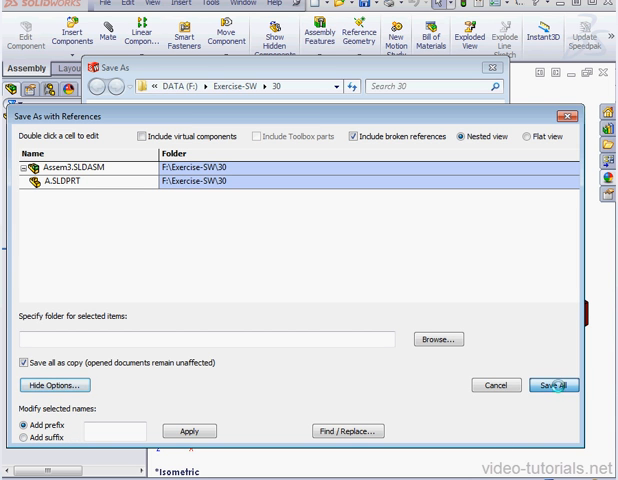
click(552, 384)
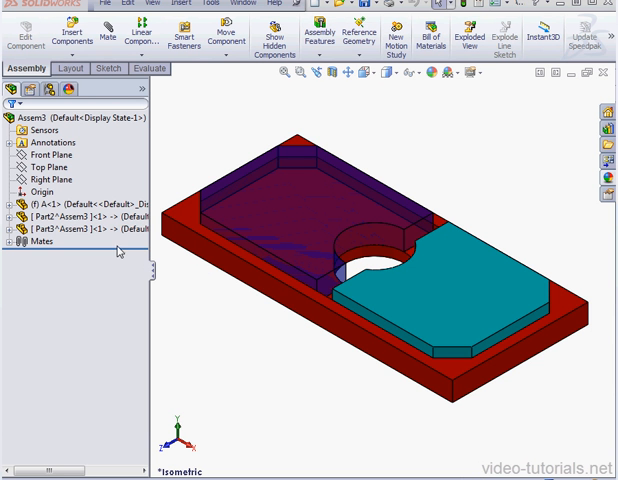
click(76, 216)
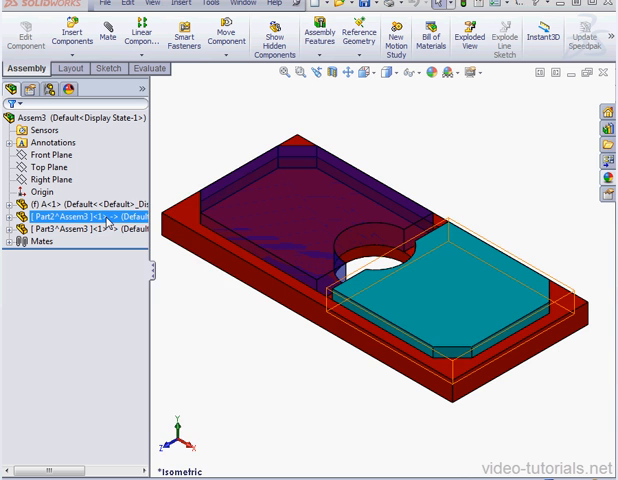
right_click(76, 218)
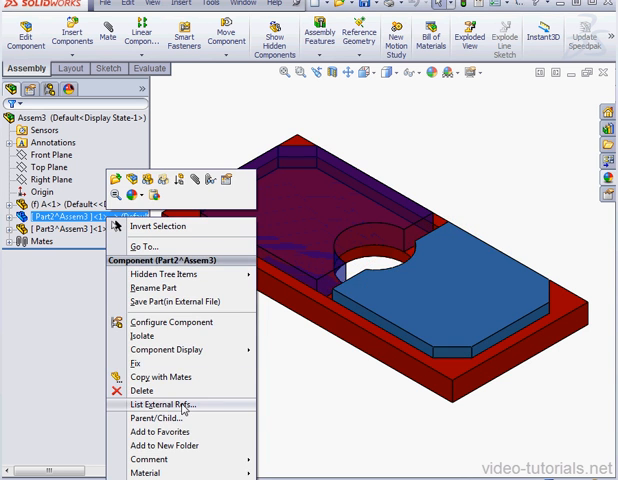
click(168, 404)
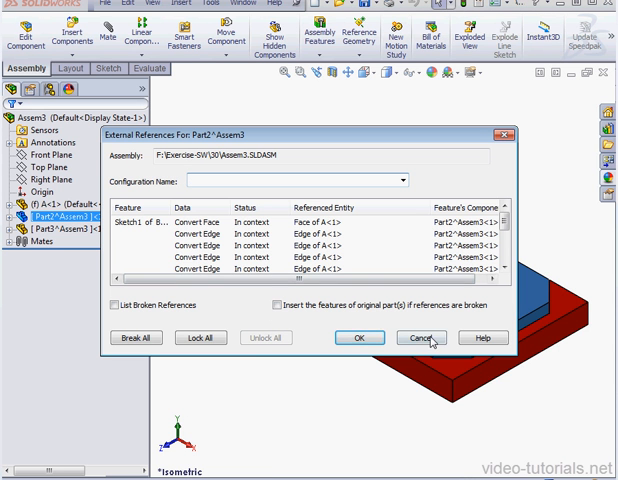
click(420, 338)
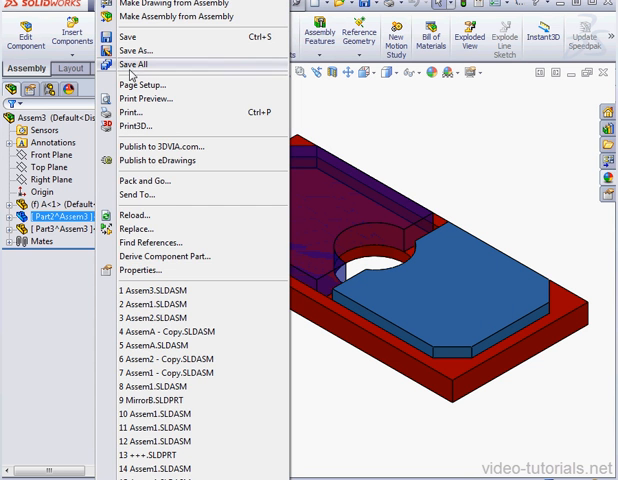
mouse_move(164, 256)
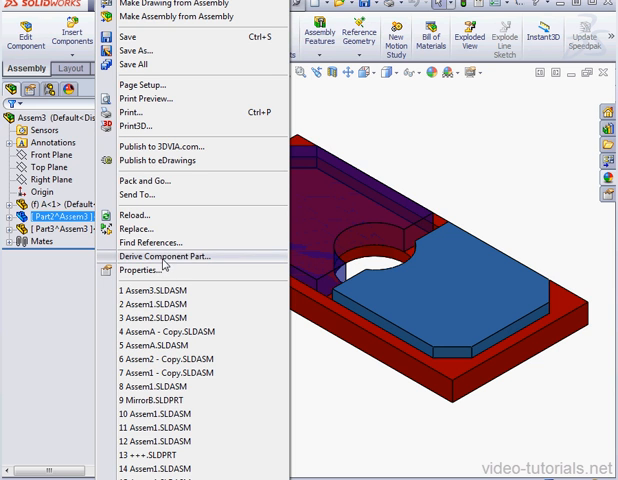
click(152, 242)
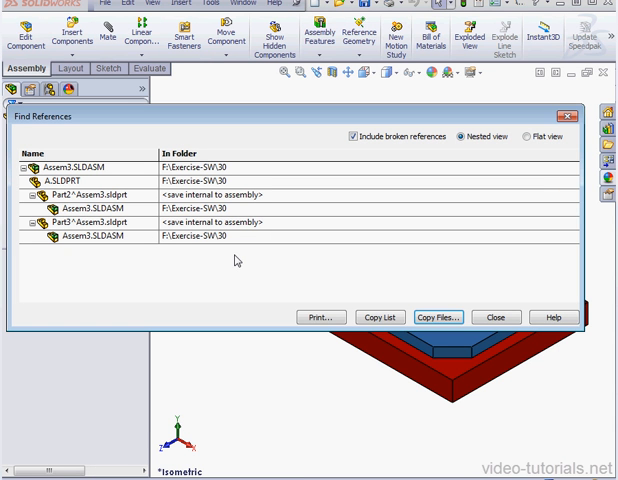
mouse_move(156, 252)
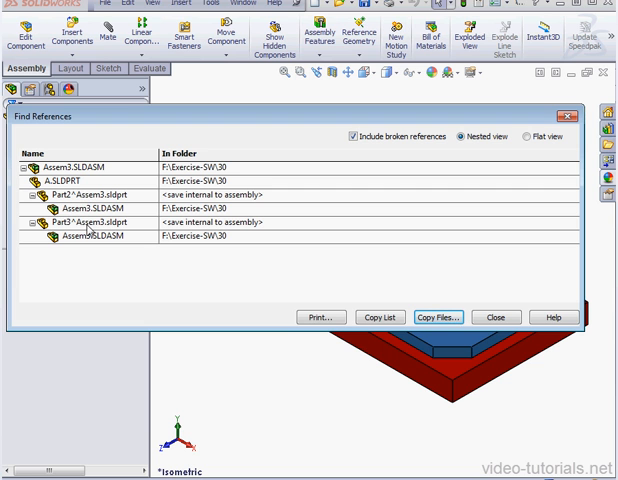
mouse_move(212, 236)
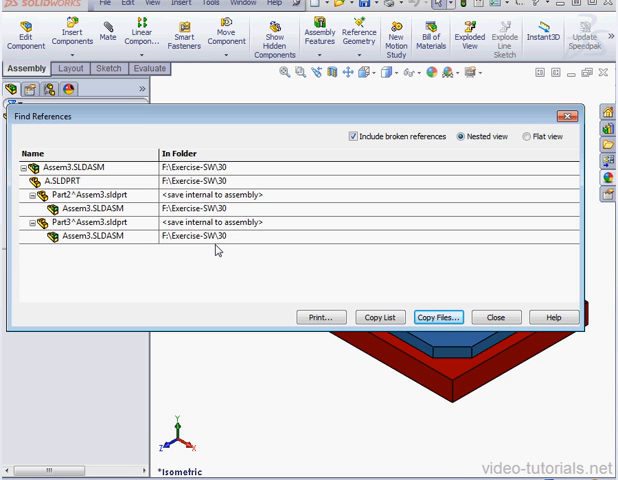
mouse_move(144, 250)
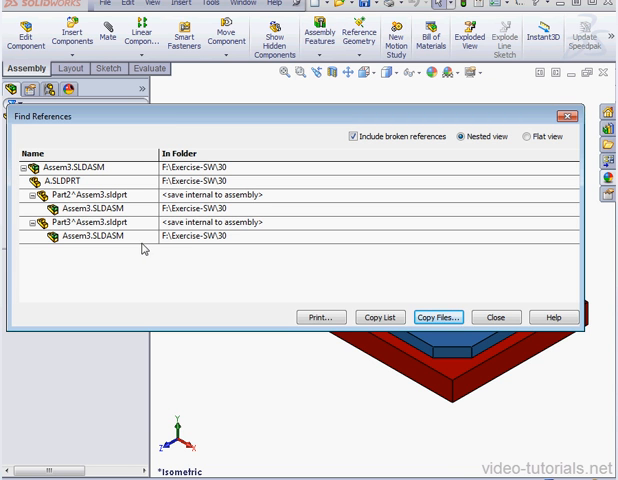
mouse_move(428, 296)
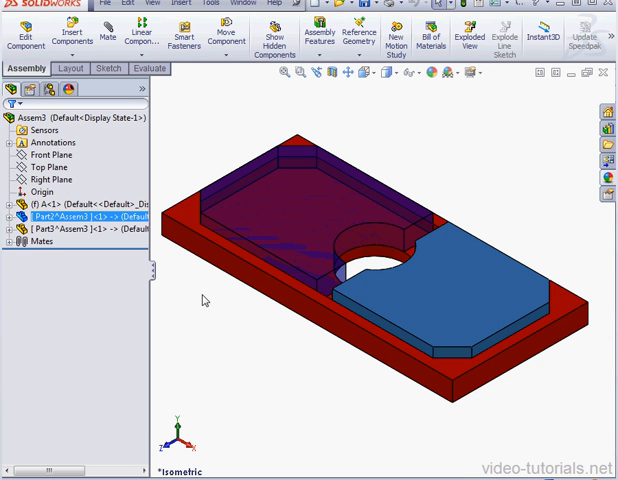
mouse_move(204, 300)
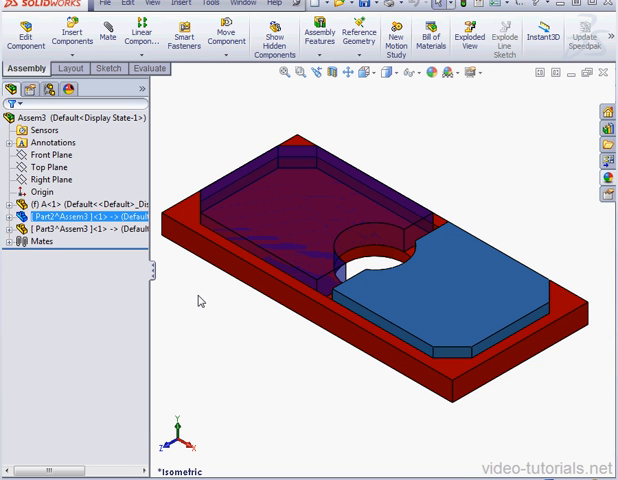